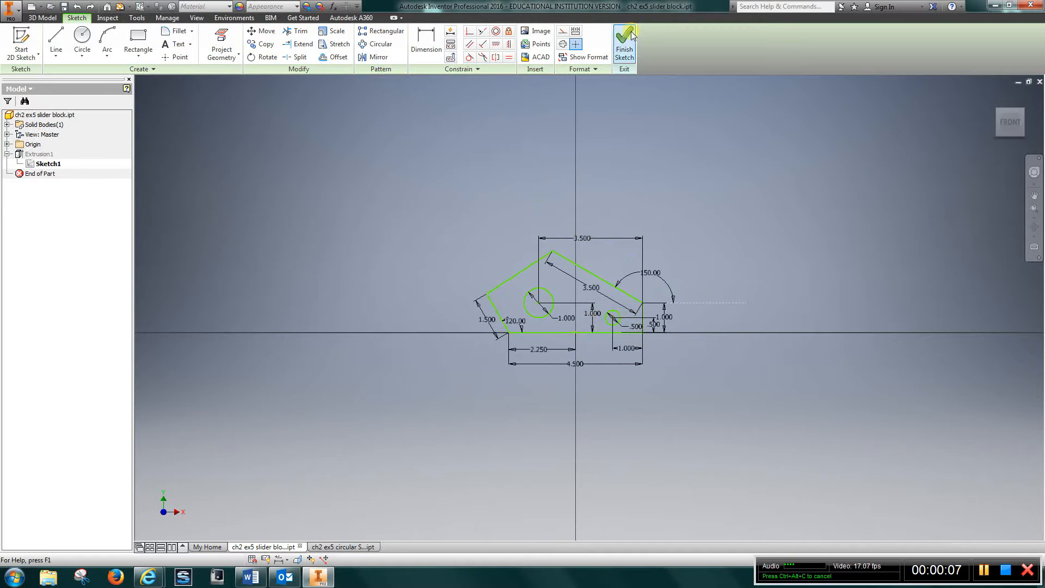
Step: Finish the current sketch, then reopen Sketch1 for editing
left_click(623, 42)
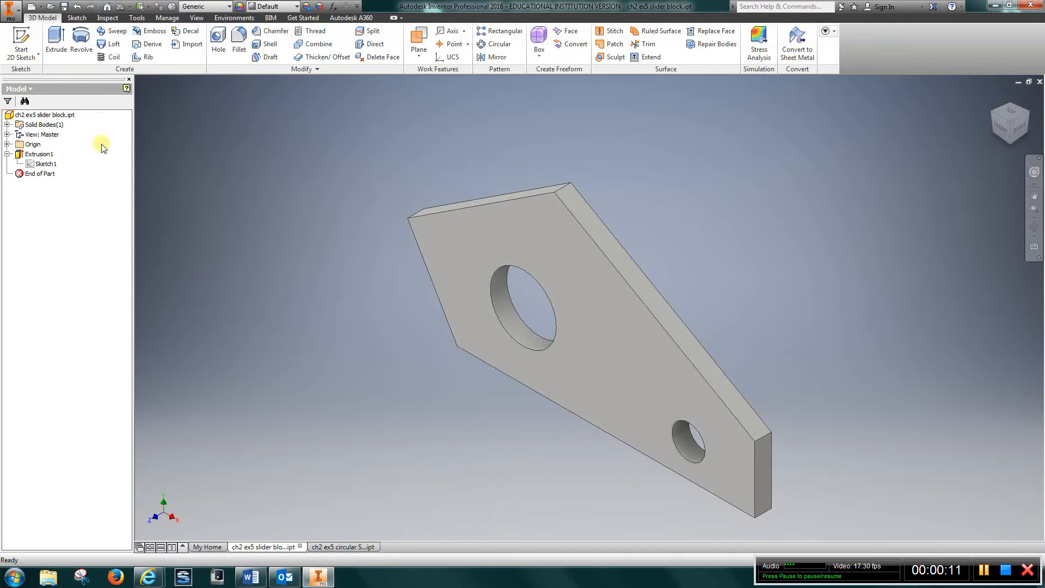
right_click(44, 163)
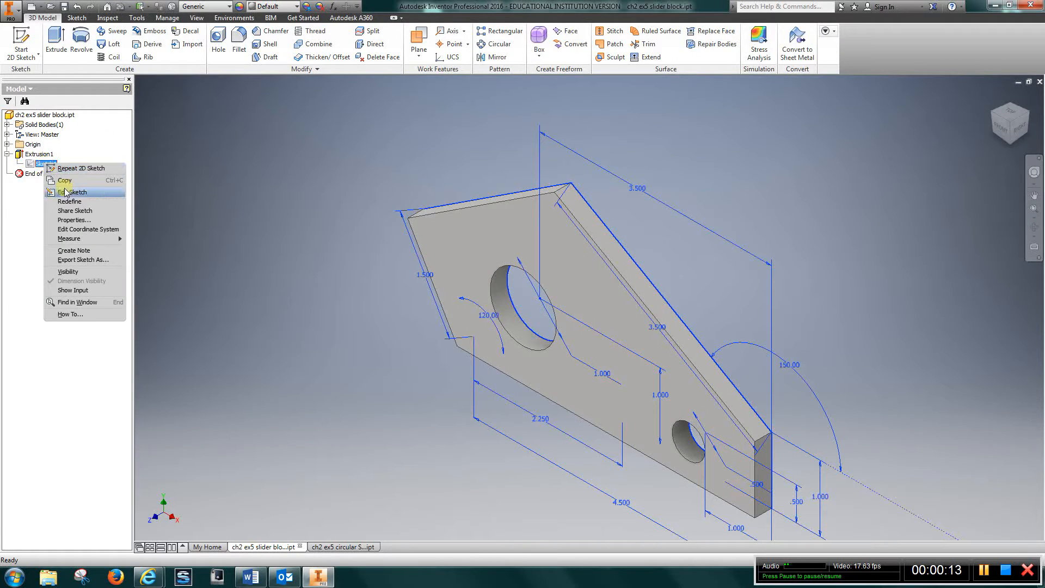
left_click(73, 193)
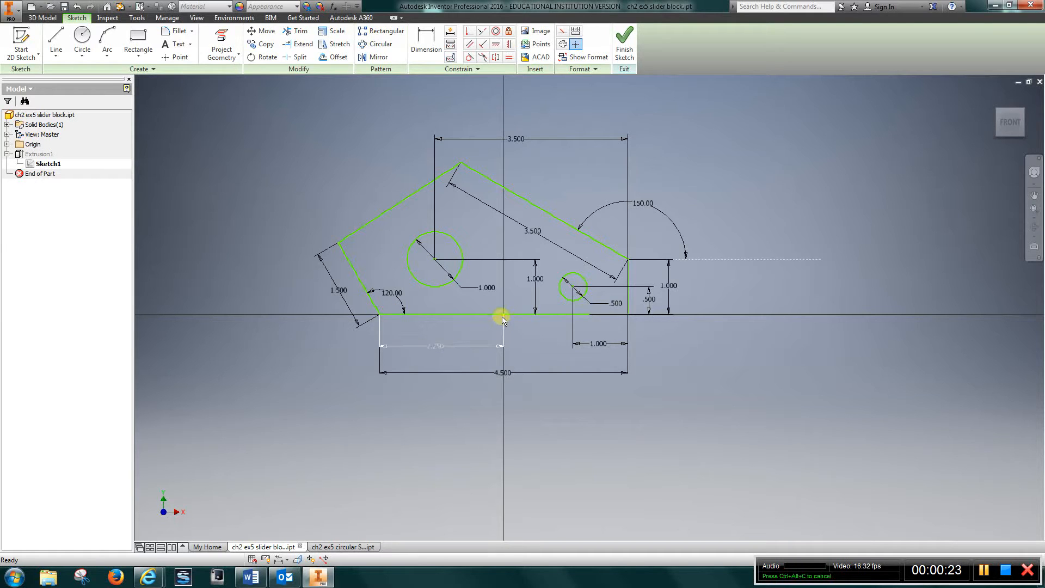
mouse_move(380, 314)
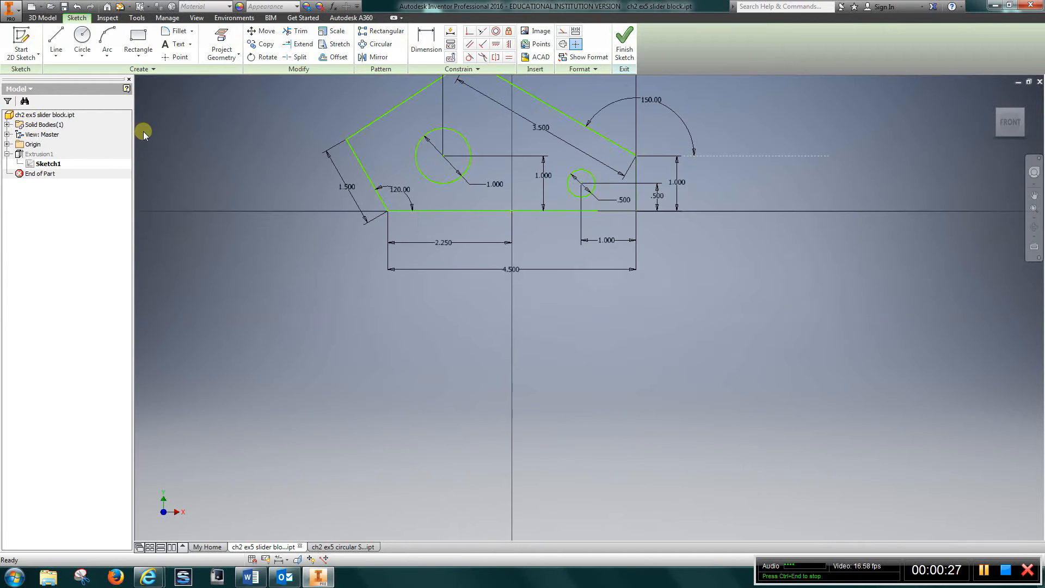
Step: Below the profile, draw a 4.500 horizontal base line and a 1.500 line at 120°
left_click(56, 44)
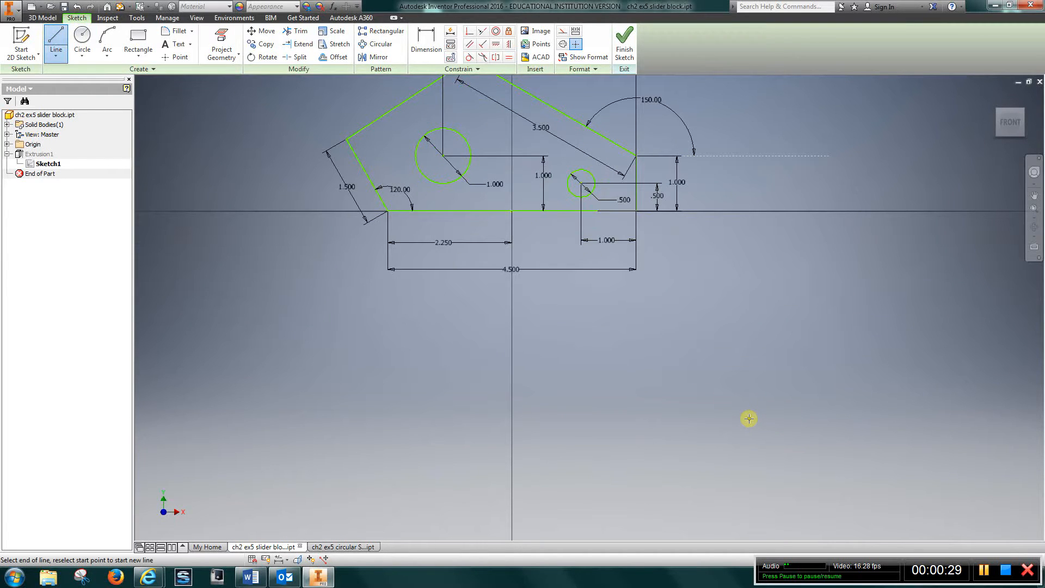
left_click(505, 419)
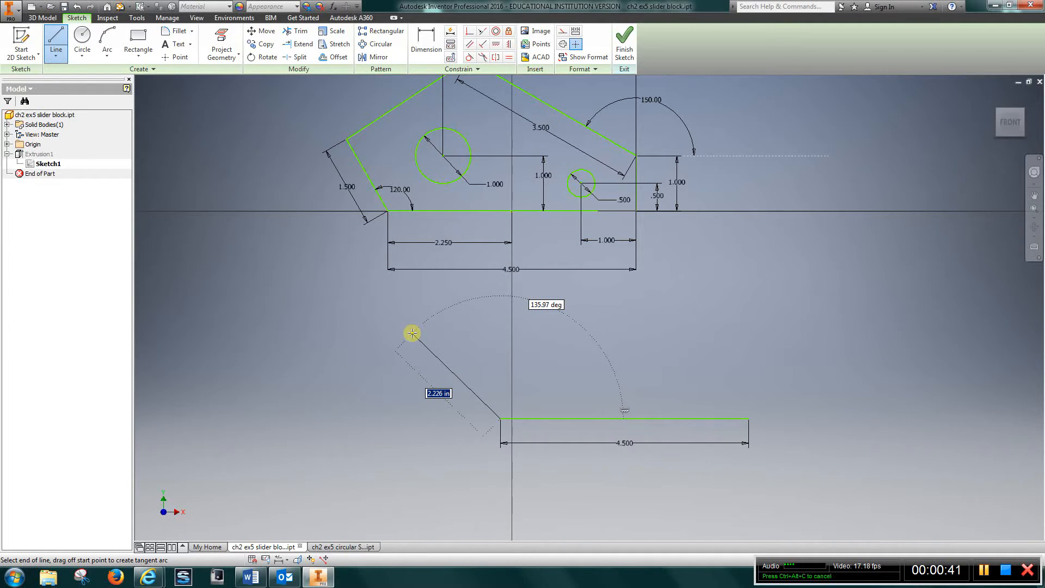
mouse_move(366, 305)
type("1")
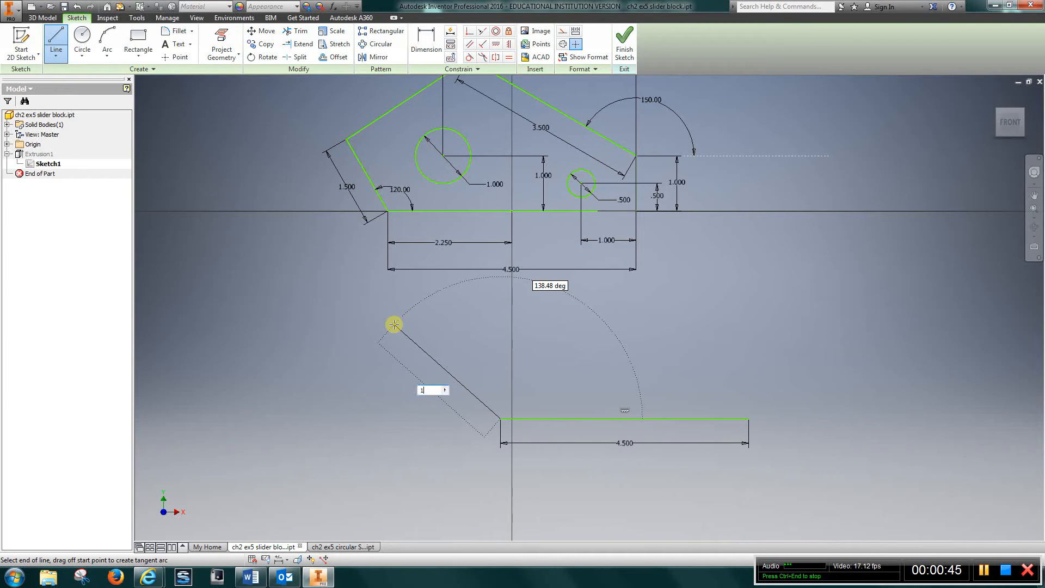
type(".5")
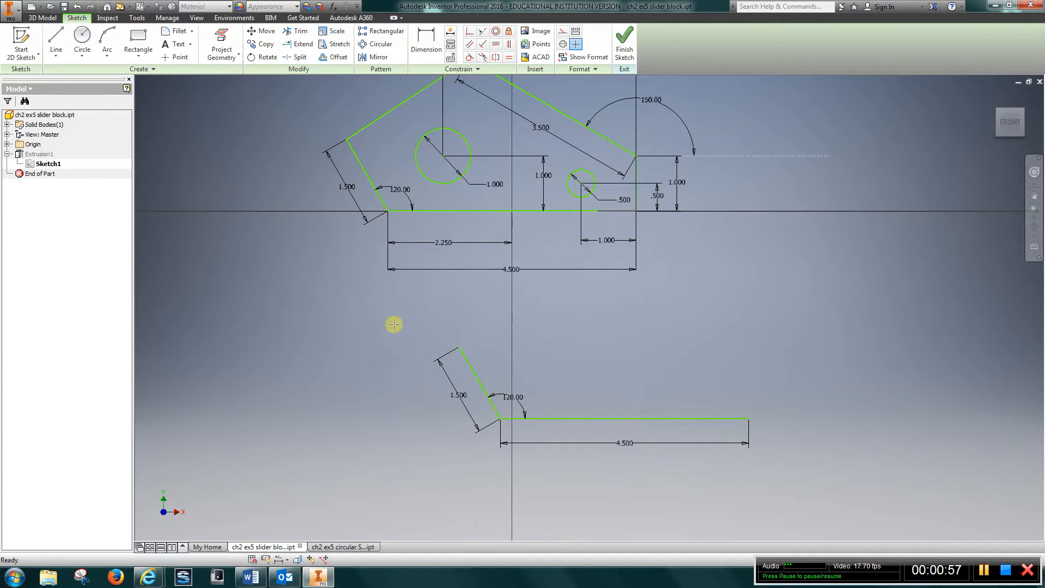
Step: Draw a 1.000 vertical line up from the right end of the 4.500 base line
left_click(55, 44)
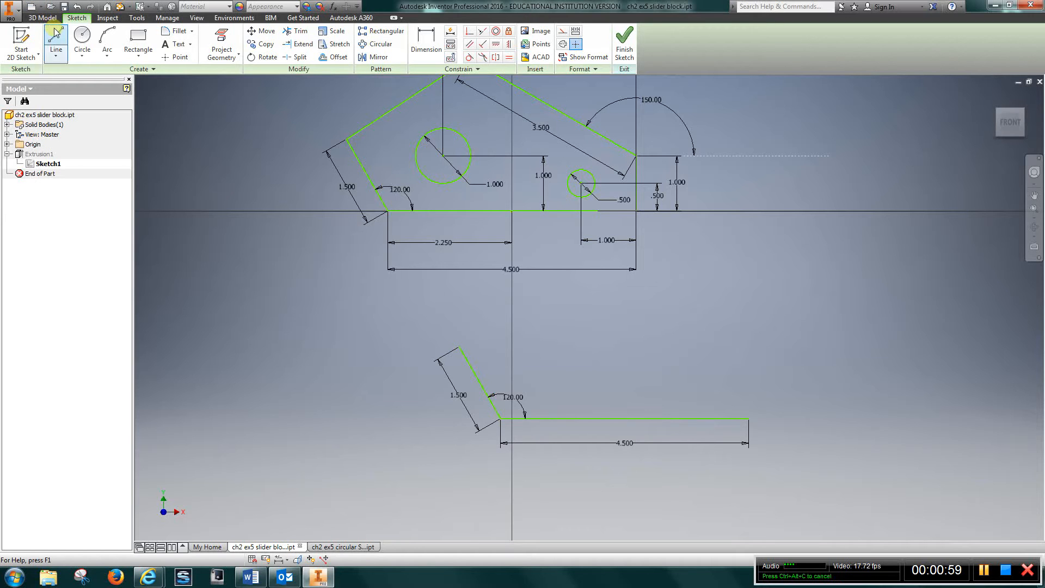
mouse_move(762, 418)
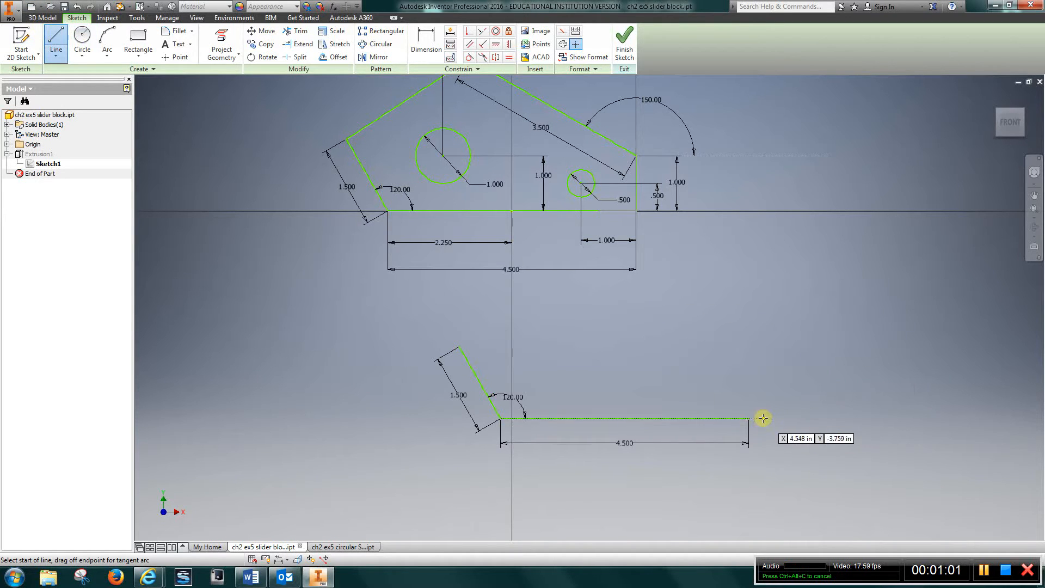
left_click(762, 418)
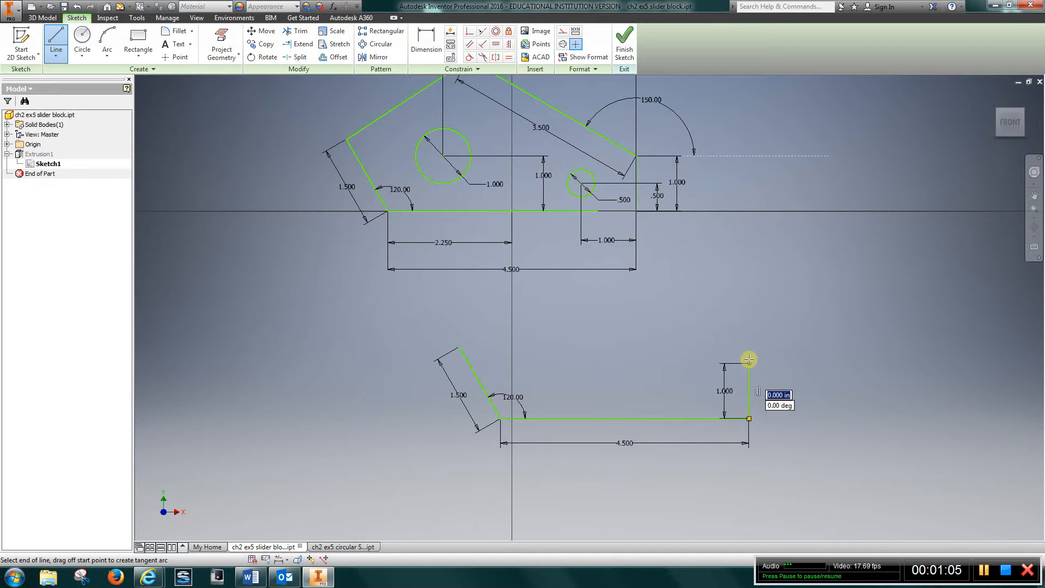
mouse_move(693, 321)
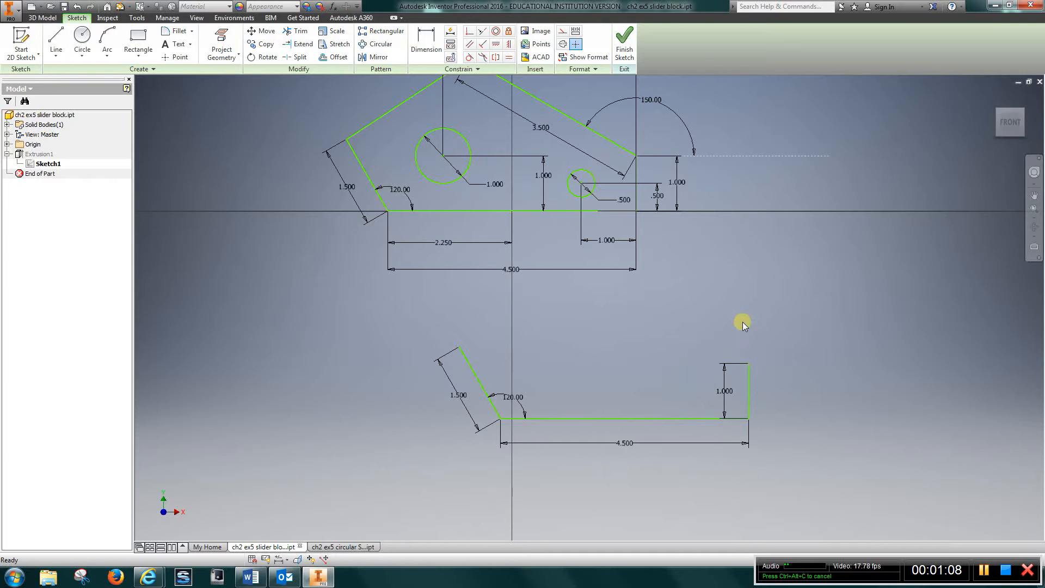
mouse_move(597, 296)
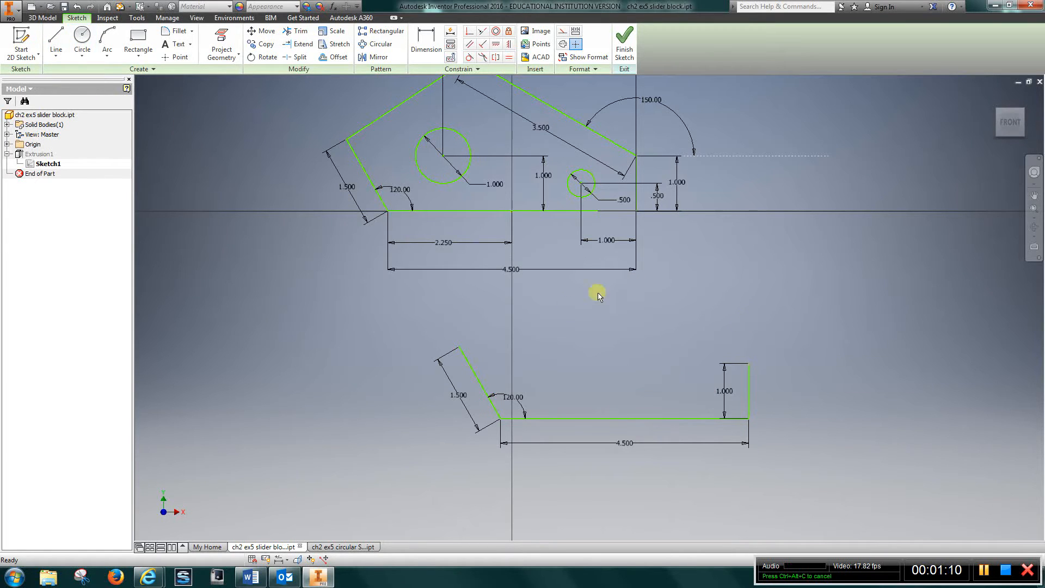
mouse_move(426, 205)
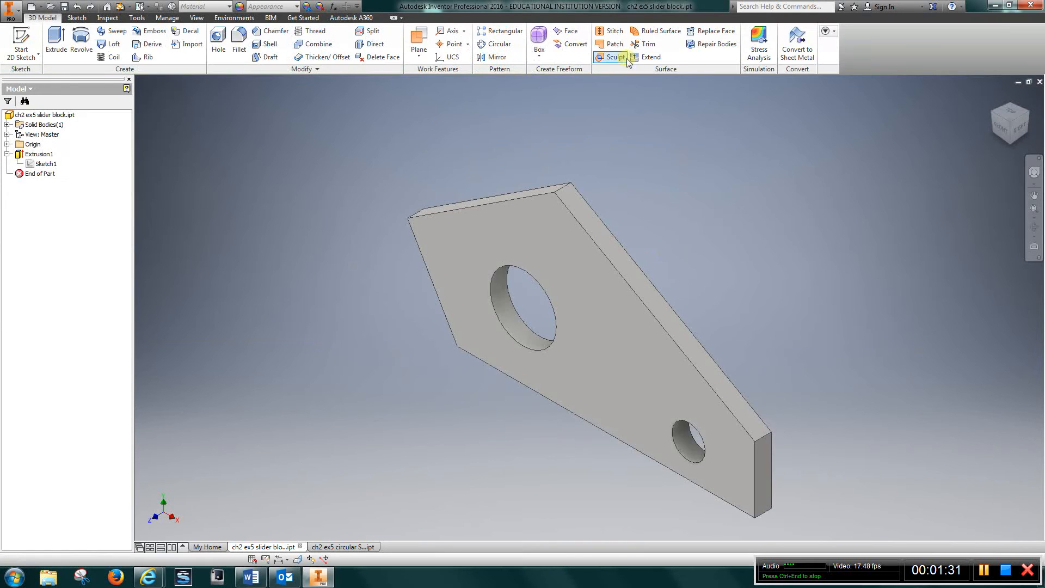
Step: Exit the sketch to the extruded slider block with two holes and show the File menu
left_click(40, 154)
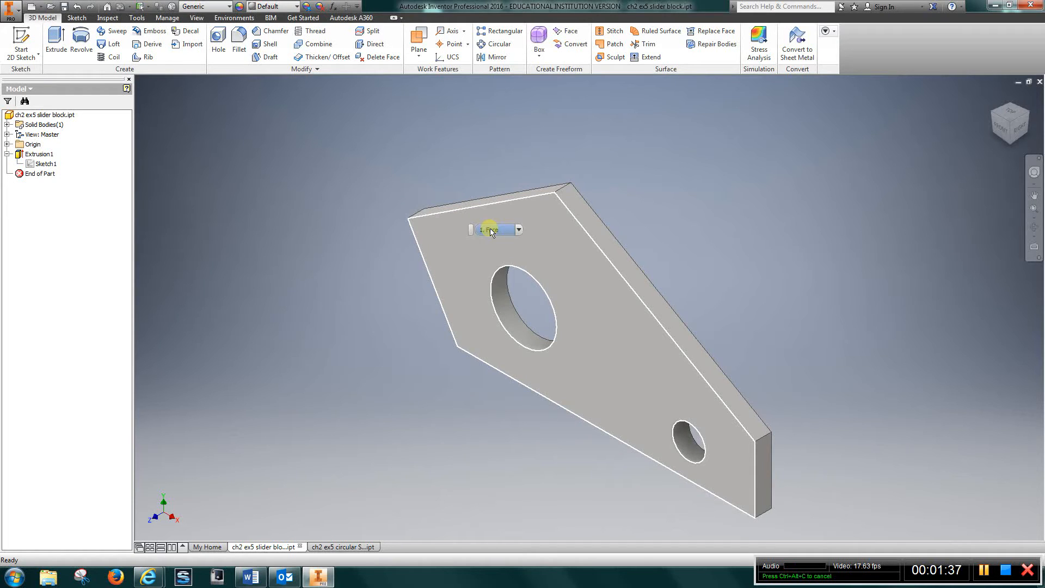
mouse_move(491, 230)
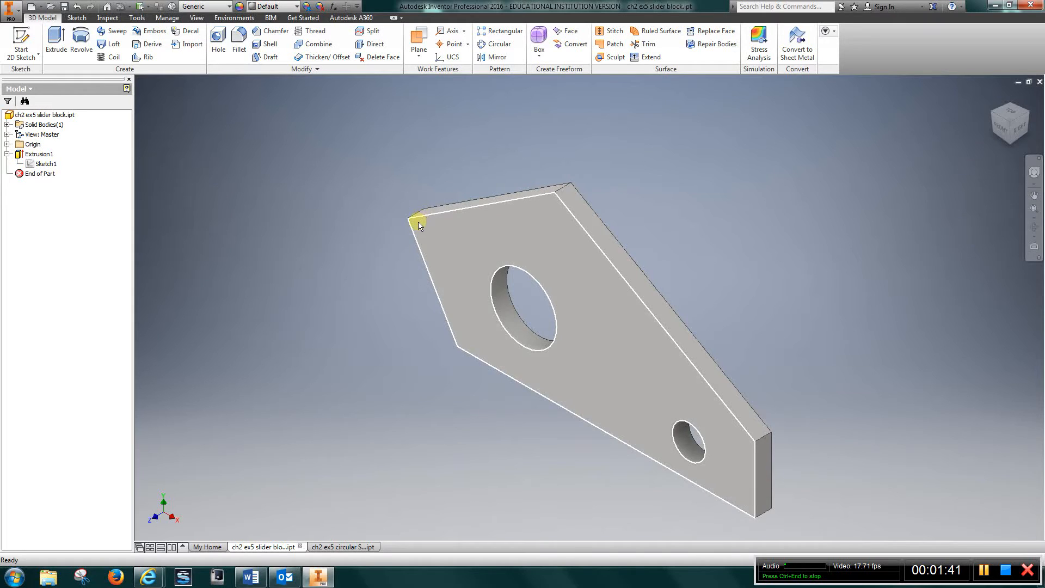
left_click(12, 11)
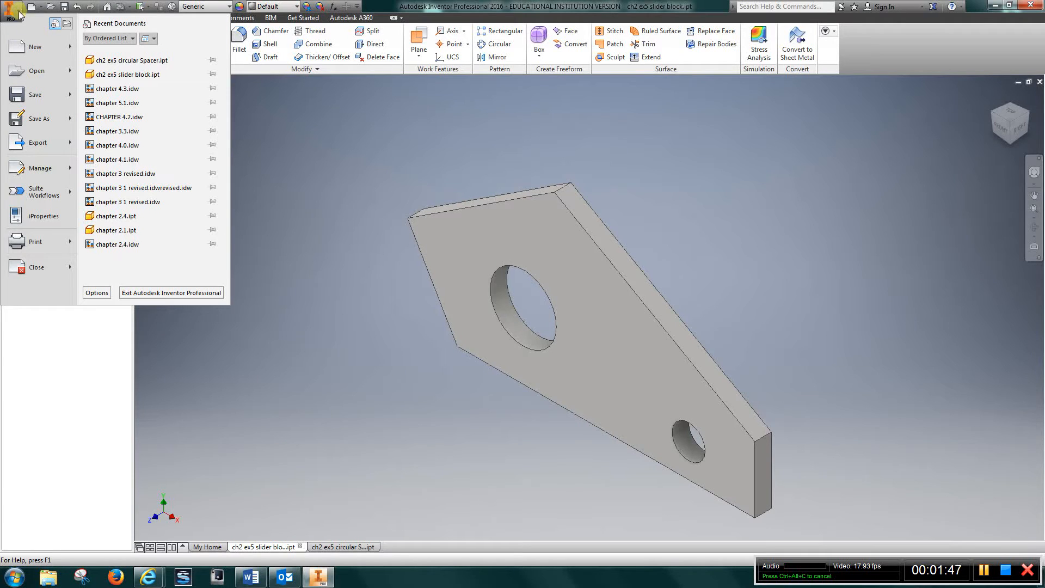
Step: Create Drawing1 from the English ANSI (in).idw template
left_click(28, 47)
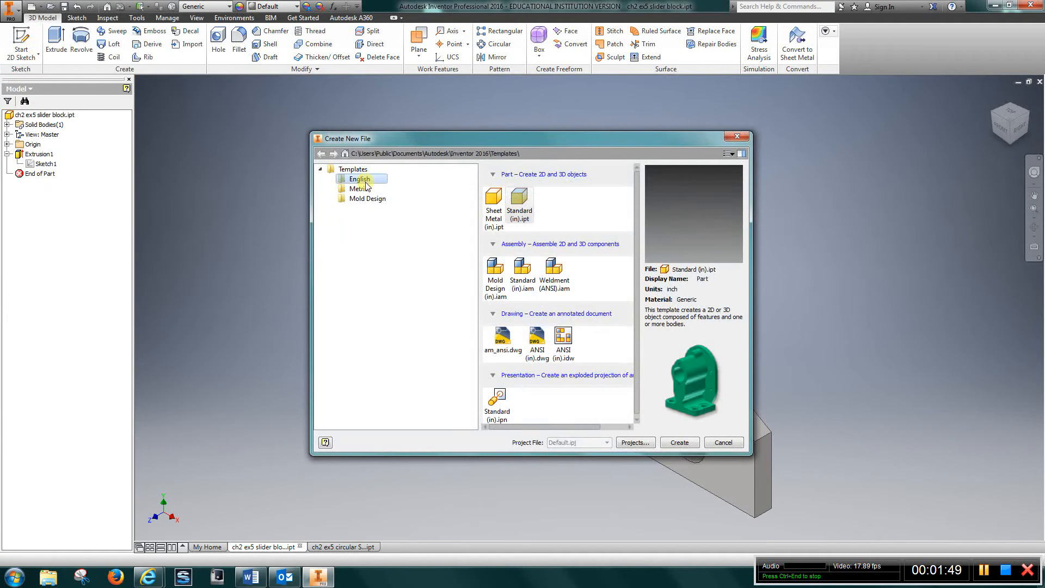
left_click(562, 339)
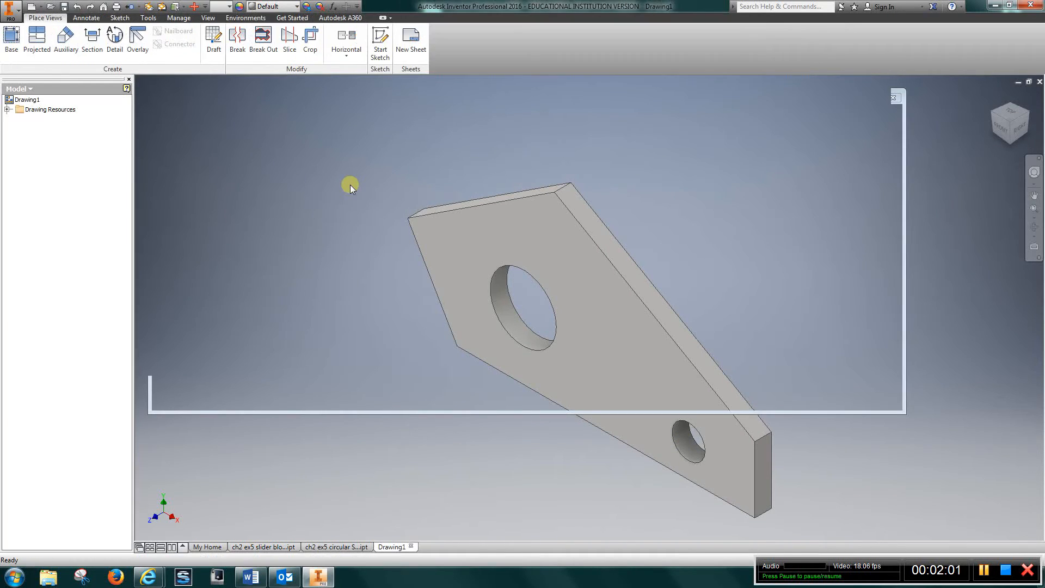
Step: Place a front base view at scale 1.75, plus top, side and isometric projections
left_click(11, 42)
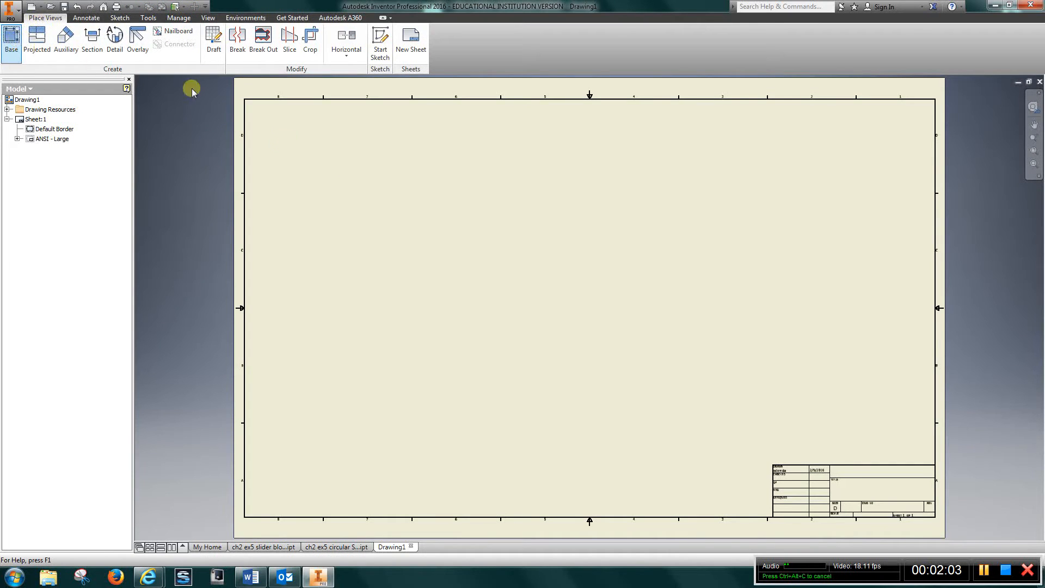
left_click(11, 42)
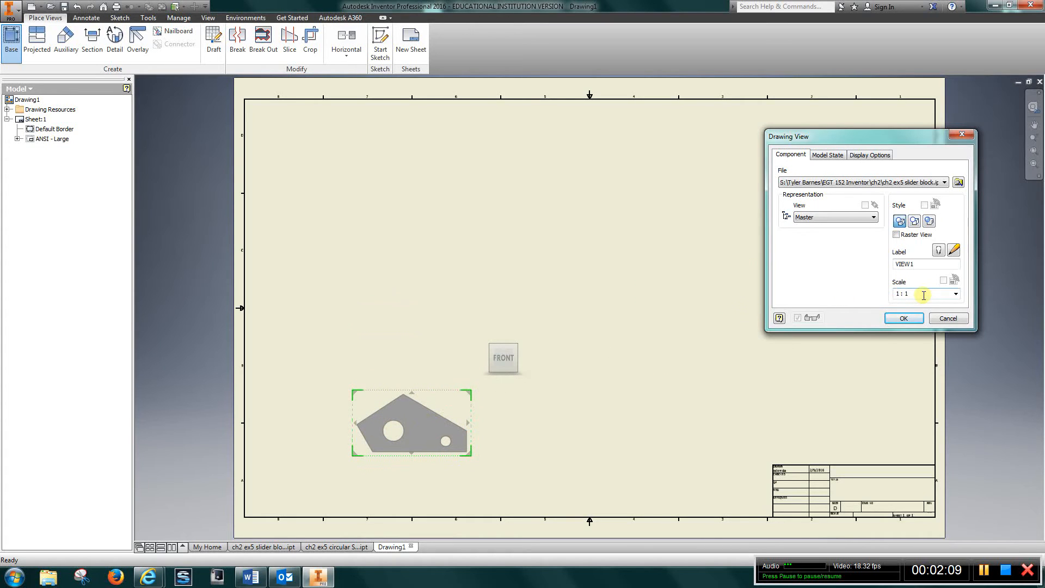
type("2")
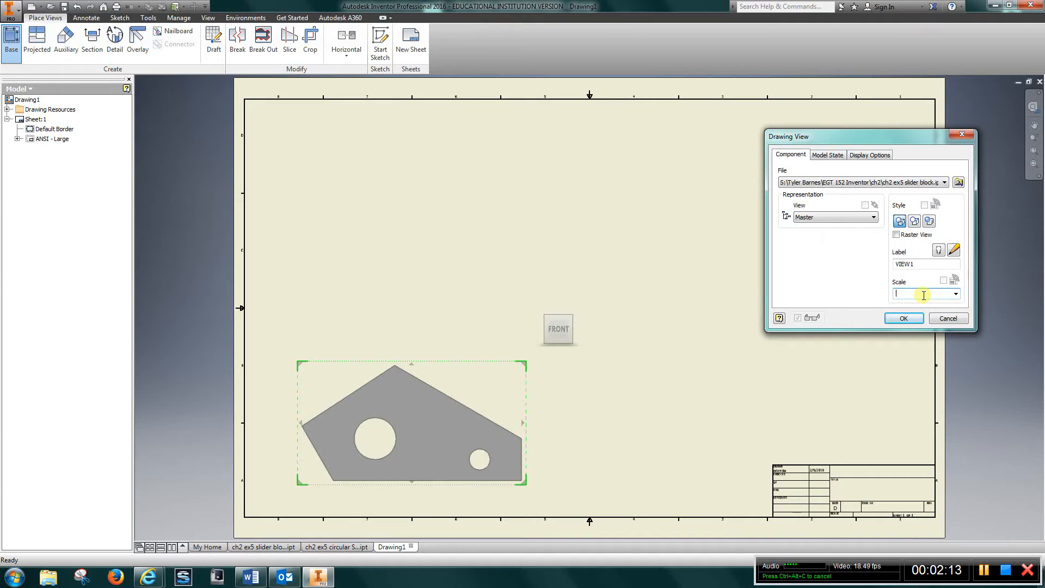
type("1.75")
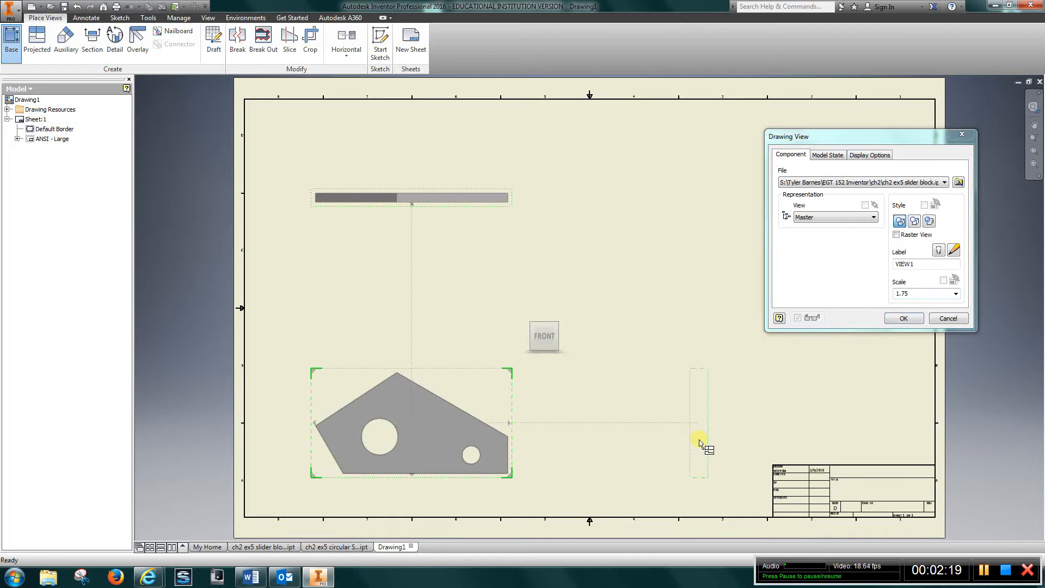
mouse_move(733, 222)
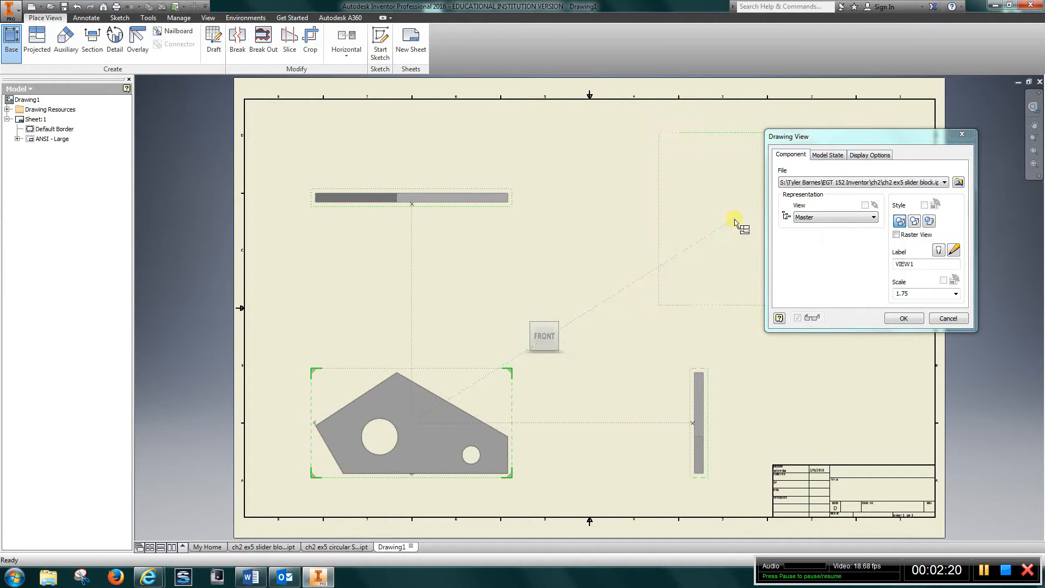
left_click(902, 318)
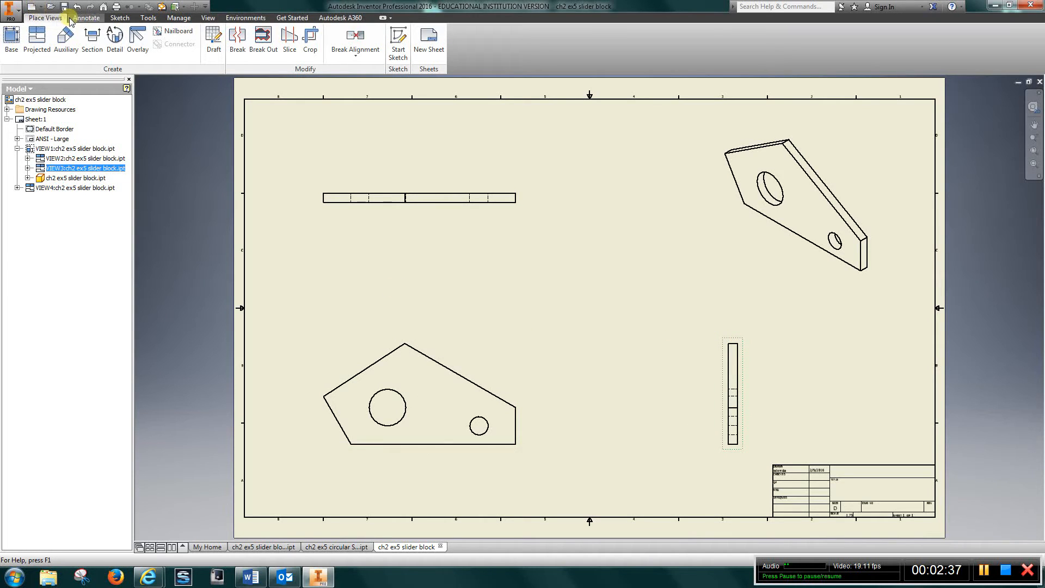
Step: Switch to the Annotate tools and begin annotating the front view
left_click(86, 18)
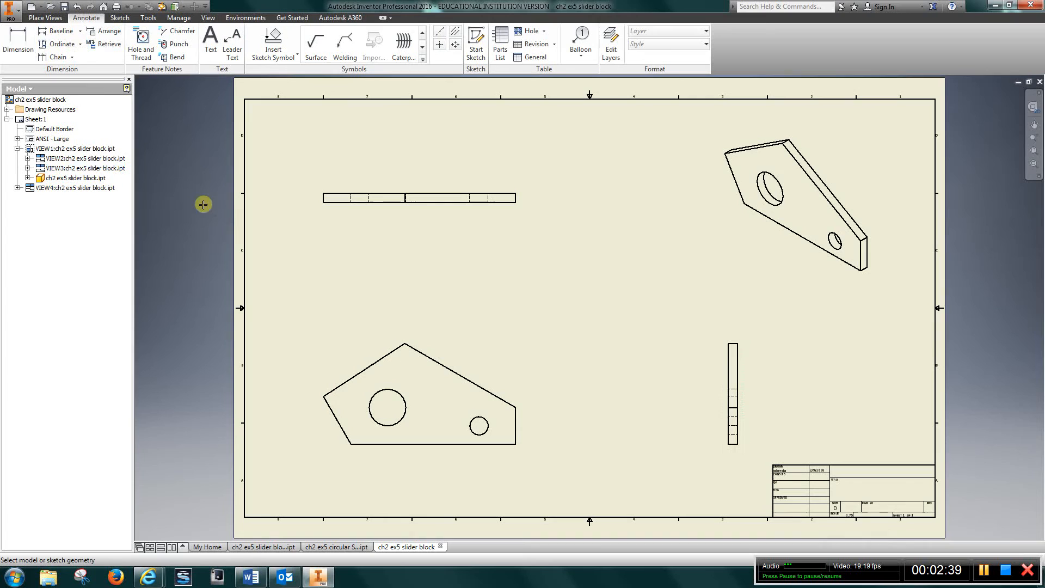
left_click(18, 44)
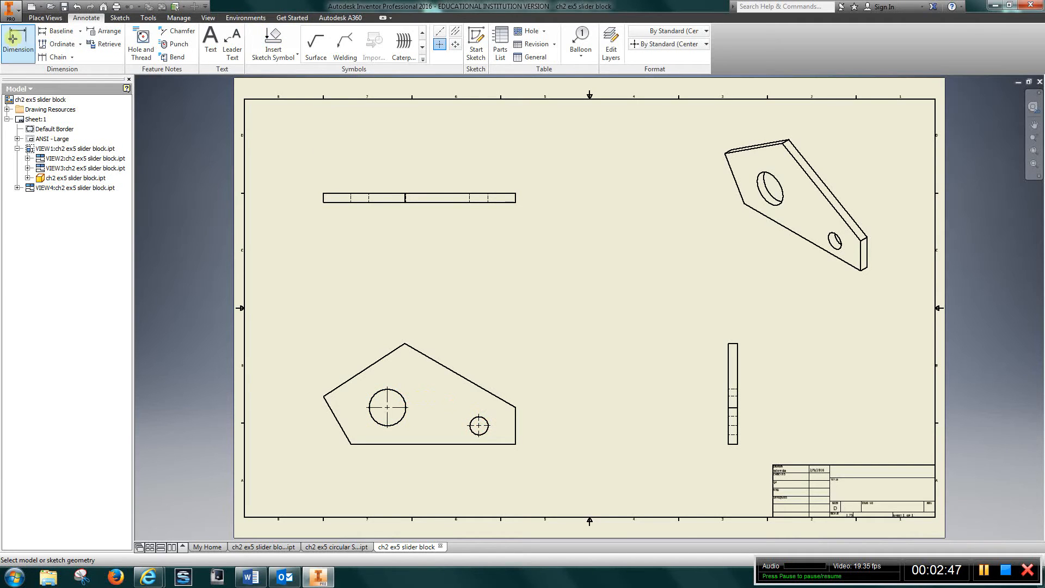
Step: Dimension the front view's bottom edge as 4.50, then the side view's vertical edge height
left_click(426, 443)
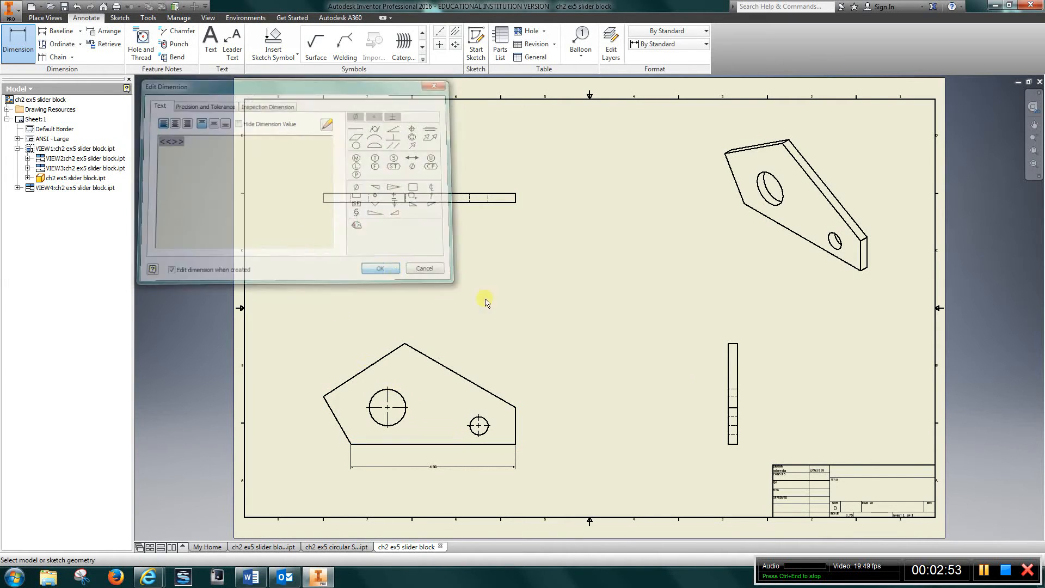
left_click(379, 269)
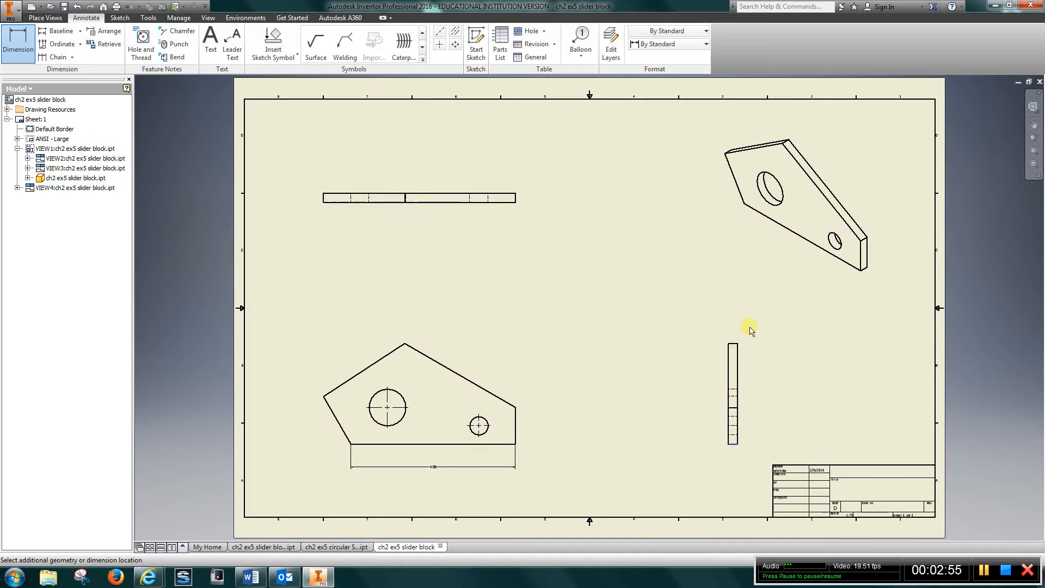
left_click(770, 361)
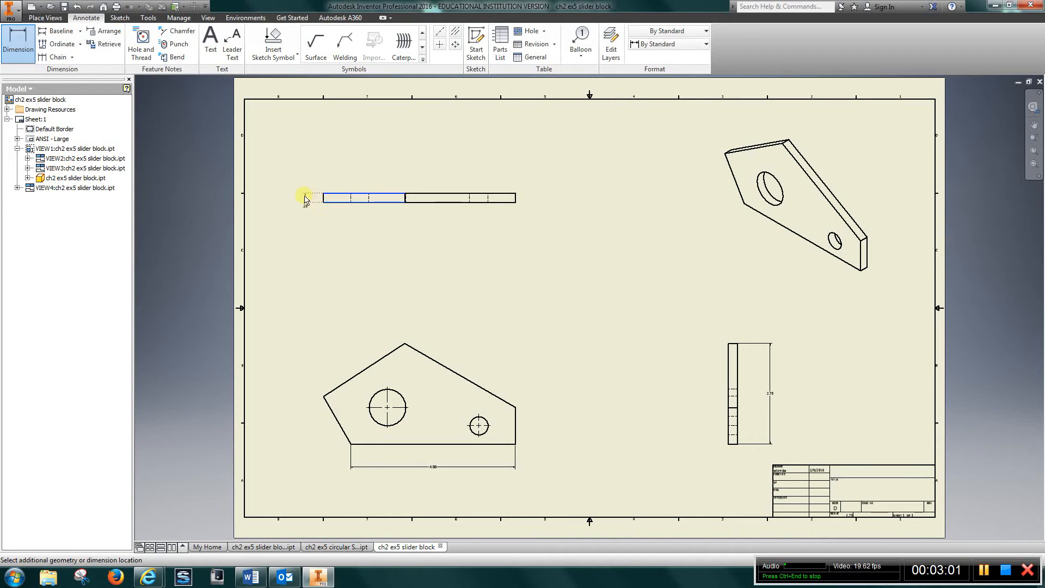
left_click(389, 273)
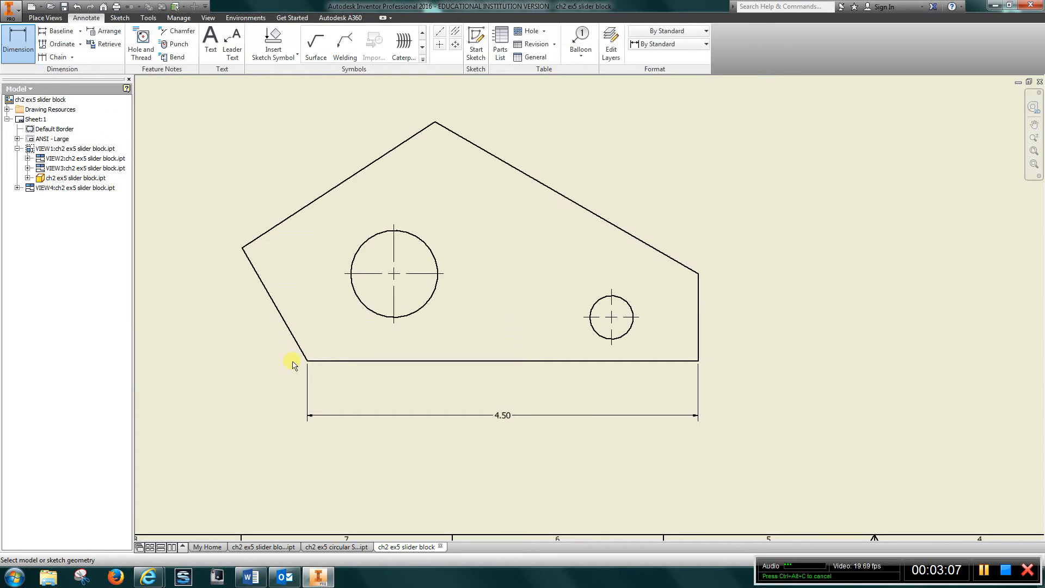
Step: Add 1.00 position dimensions for the large and small holes and the 1.00 right-edge height
left_click(276, 304)
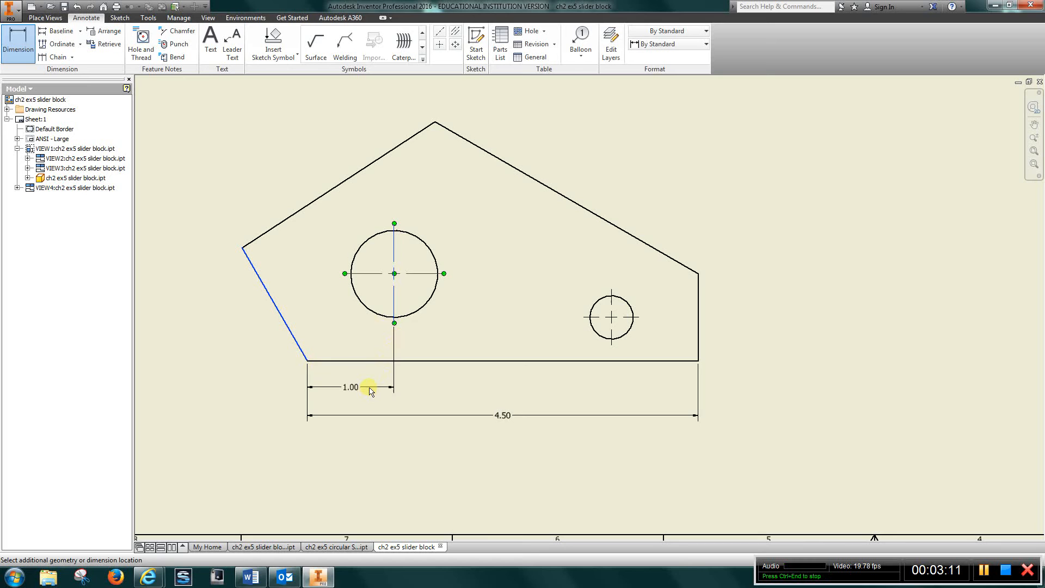
left_click(370, 388)
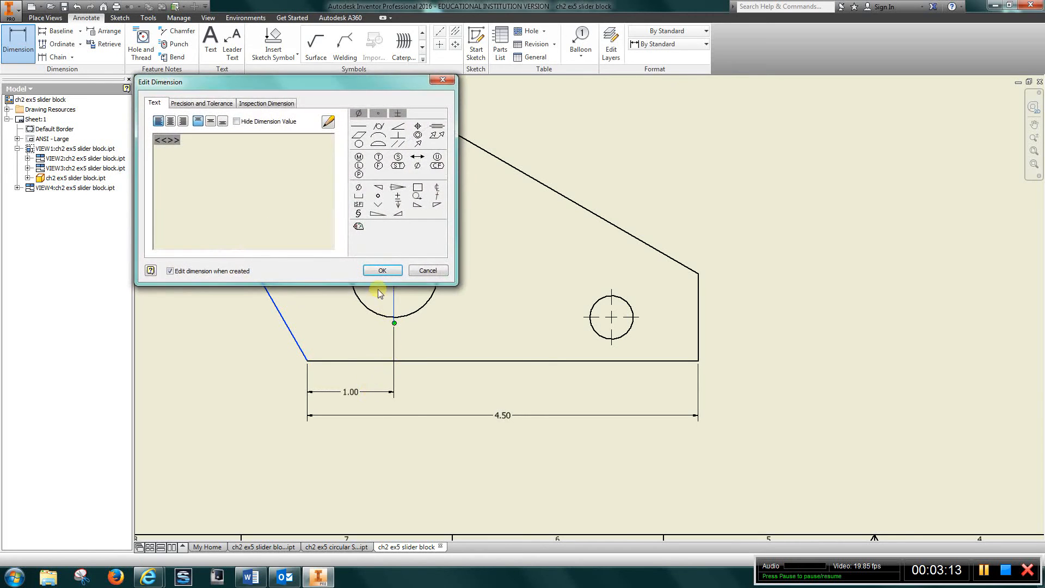
left_click(381, 270)
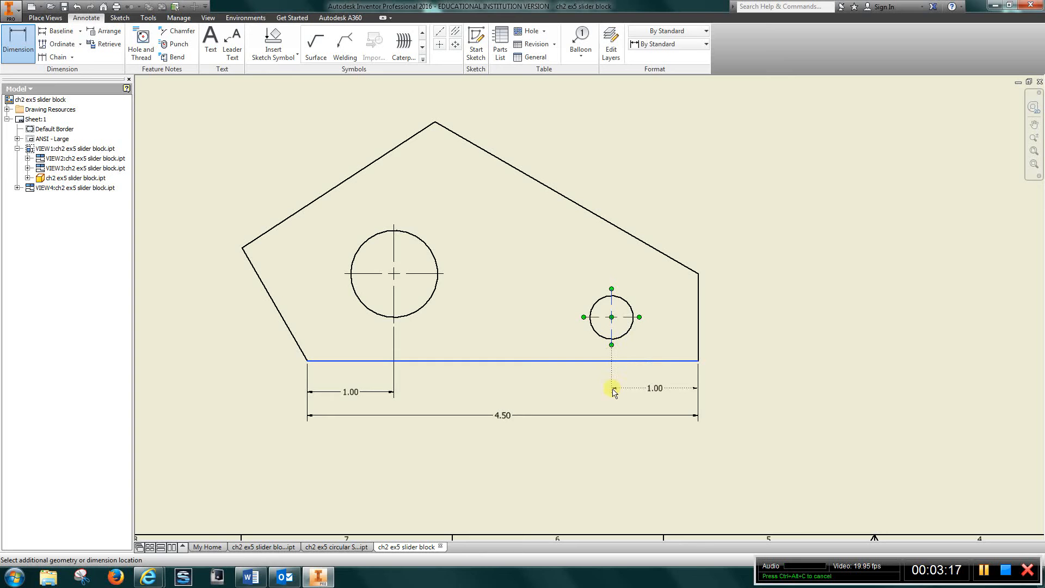
left_click(612, 388)
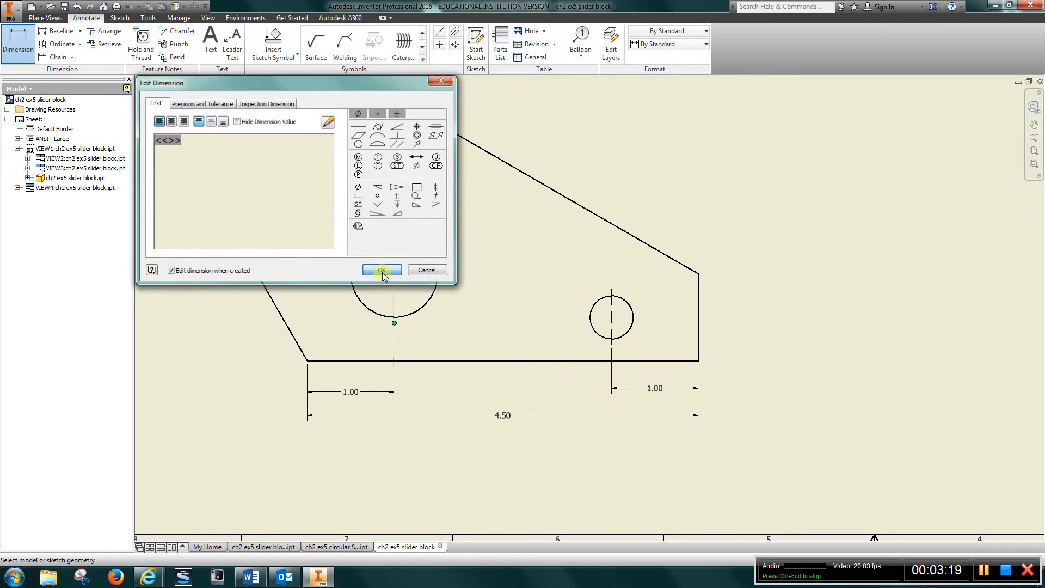
left_click(380, 270)
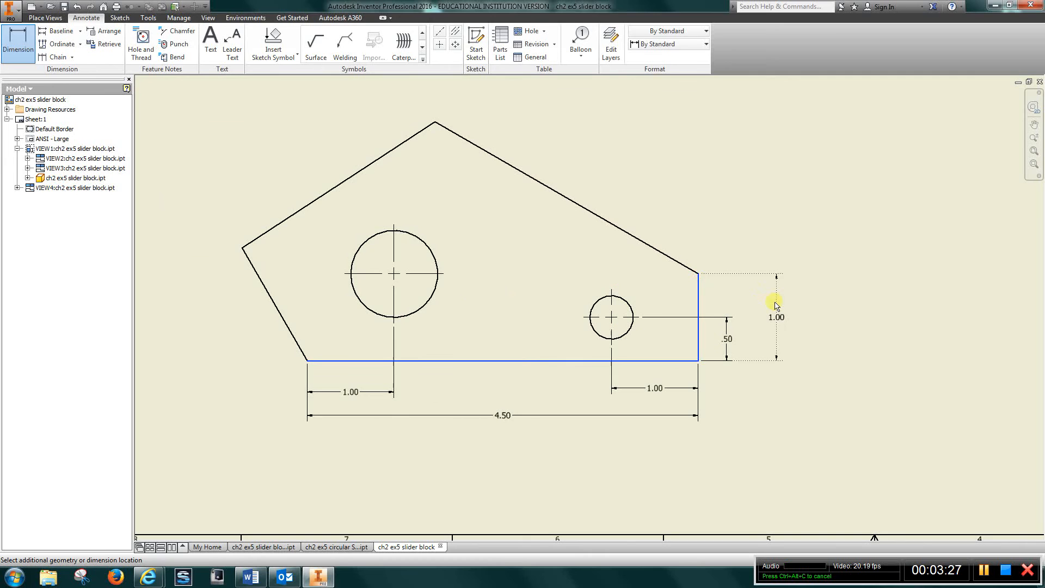
left_click(775, 302)
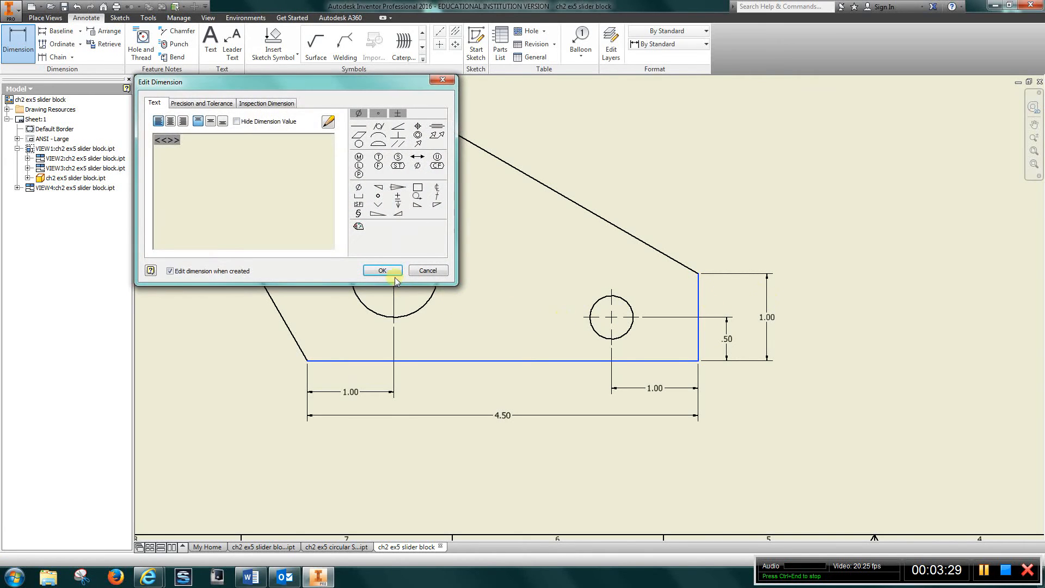
left_click(382, 270)
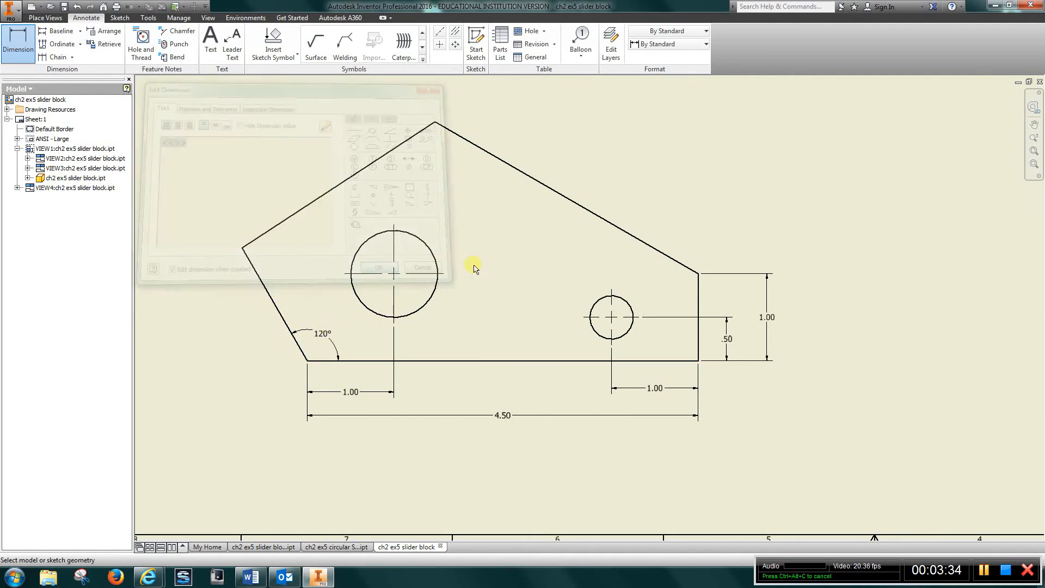
Step: Dimension the 120° angle between the right vertical edge and upper-right sloped edge
left_click(379, 267)
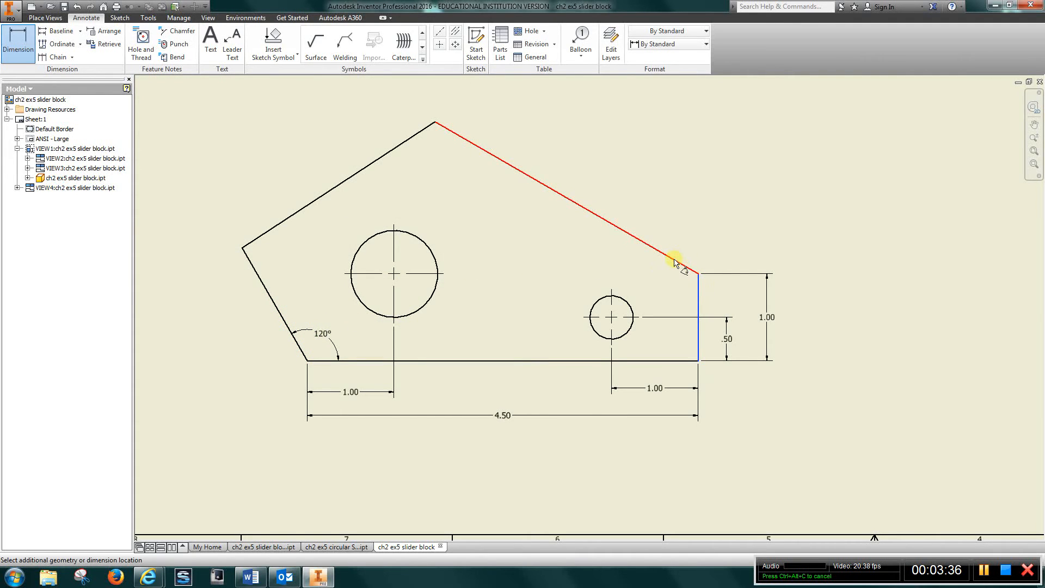
left_click(674, 260)
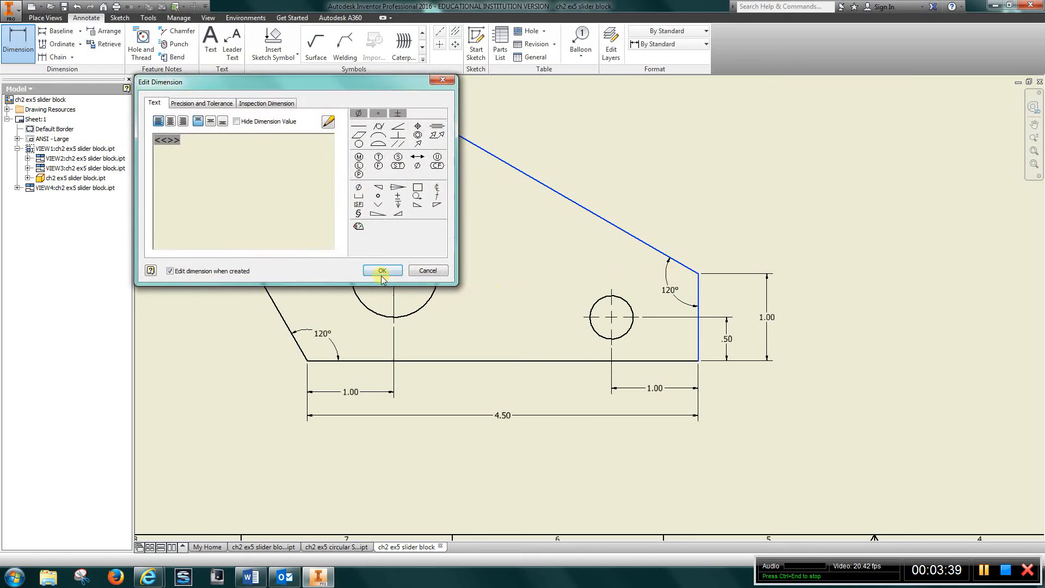
left_click(382, 270)
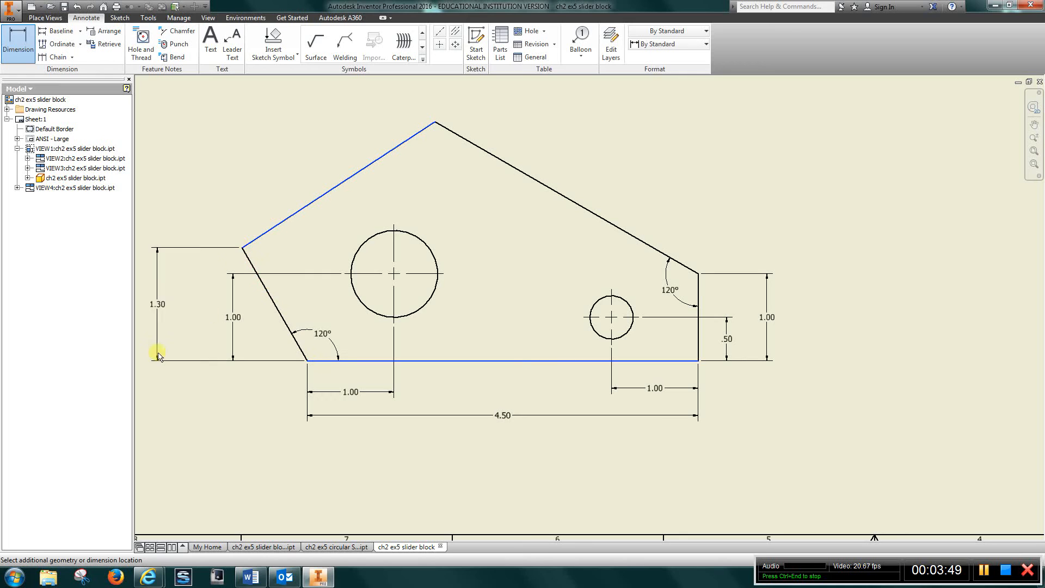
Step: Add an aligned 1.50 dimension on the slanted left edge and the 2.75 overall height
right_click(158, 355)
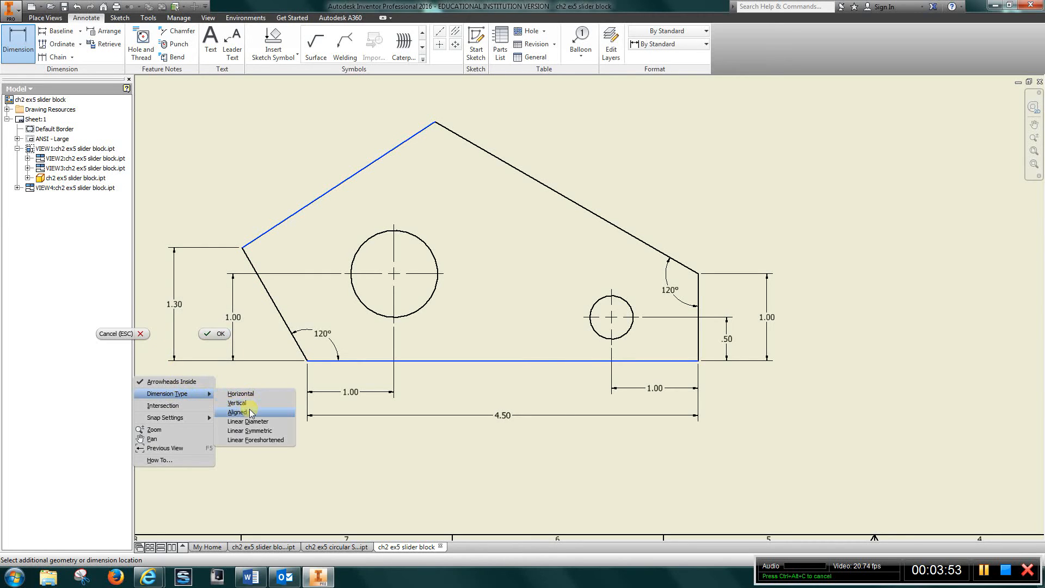
left_click(238, 412)
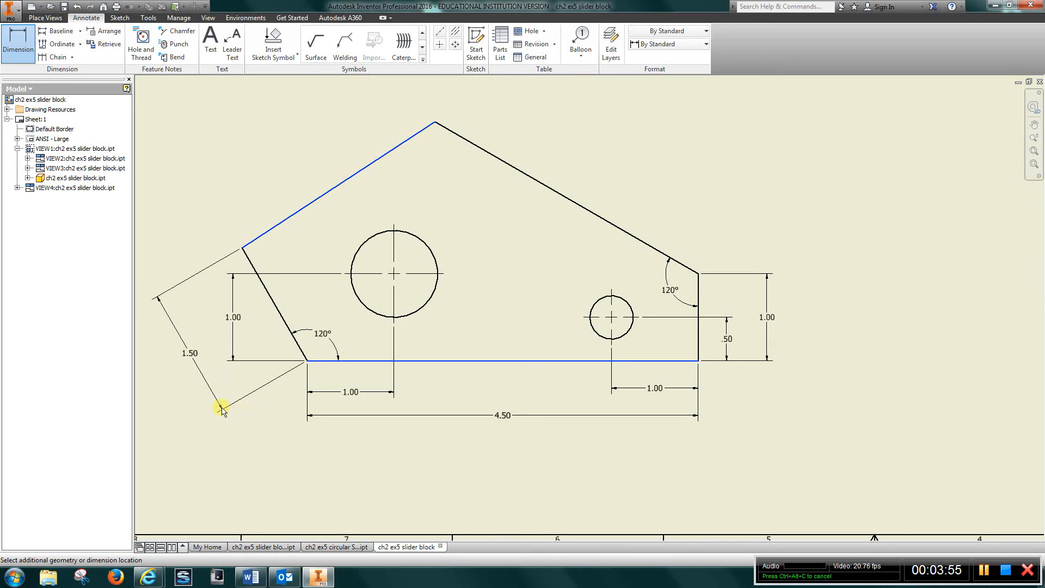
left_click(222, 407)
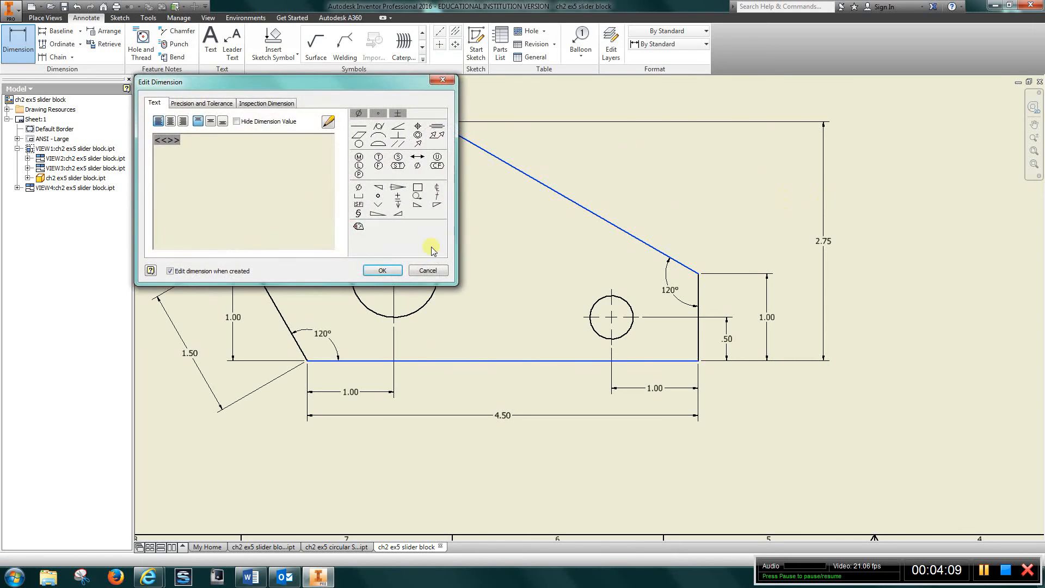
left_click(381, 270)
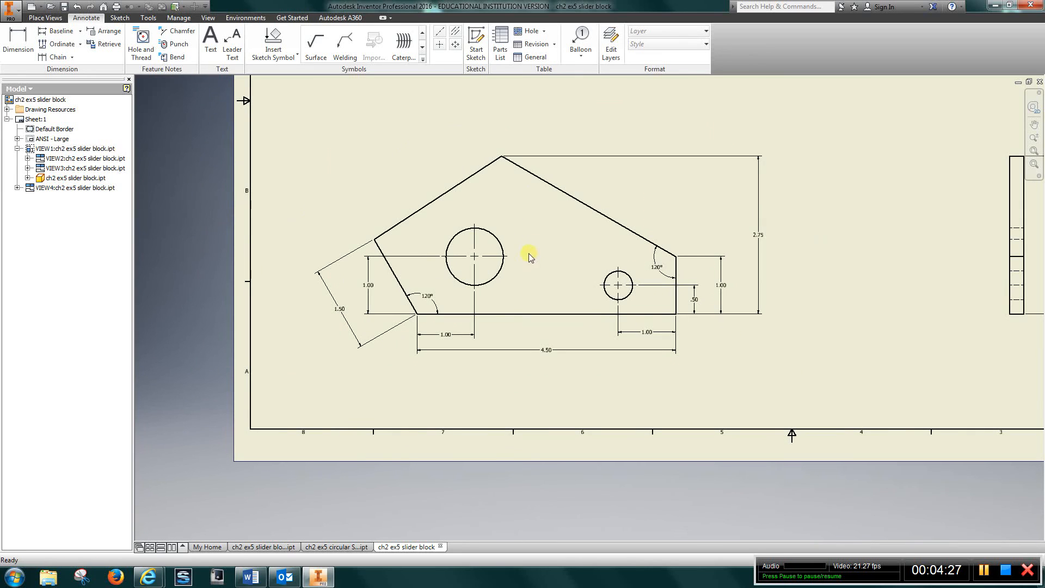
Step: Dimension the diameters of the large and small holes in the front view
left_click(500, 160)
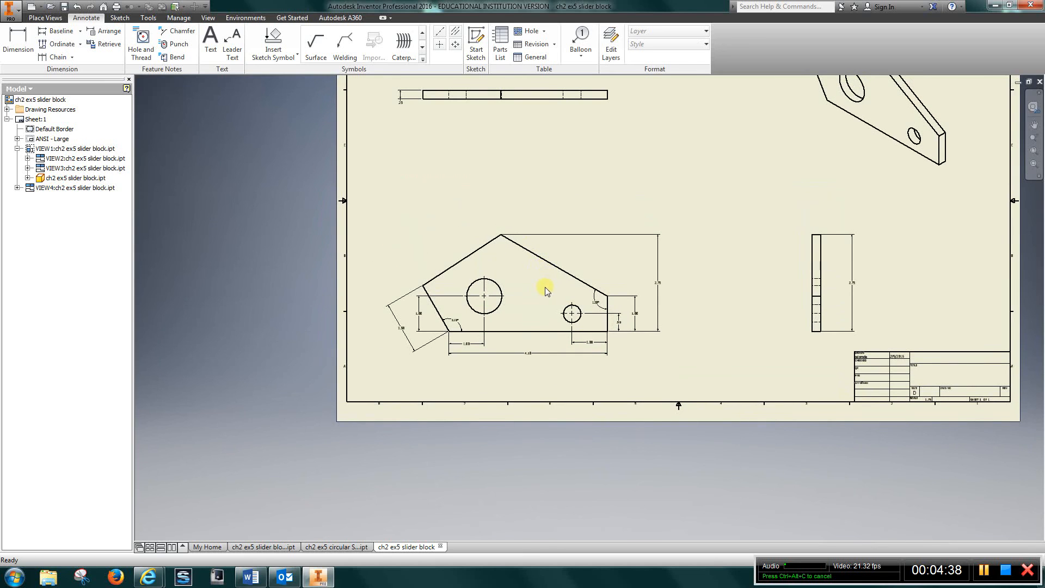
left_click(18, 43)
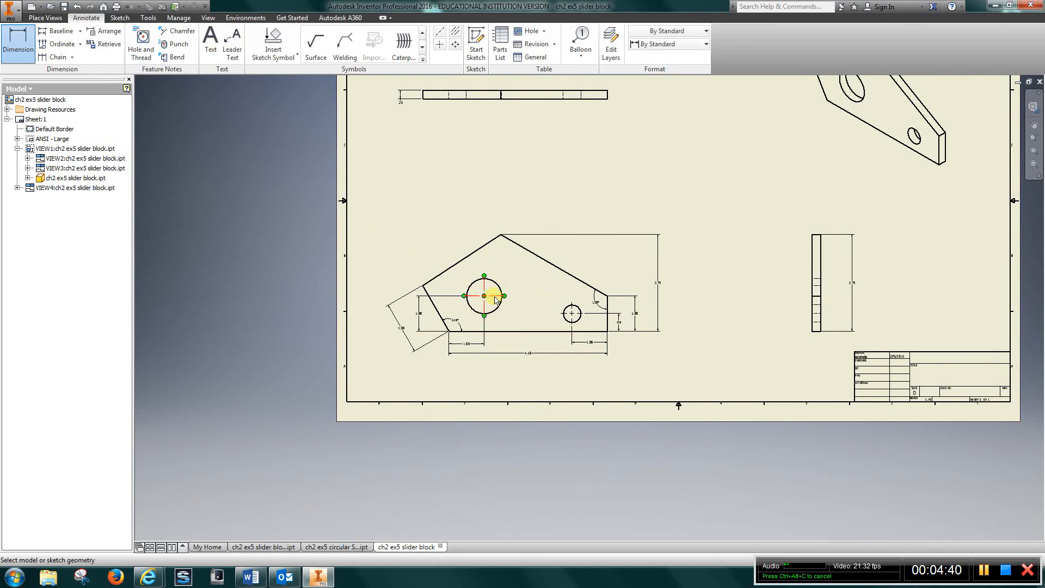
left_click(483, 296)
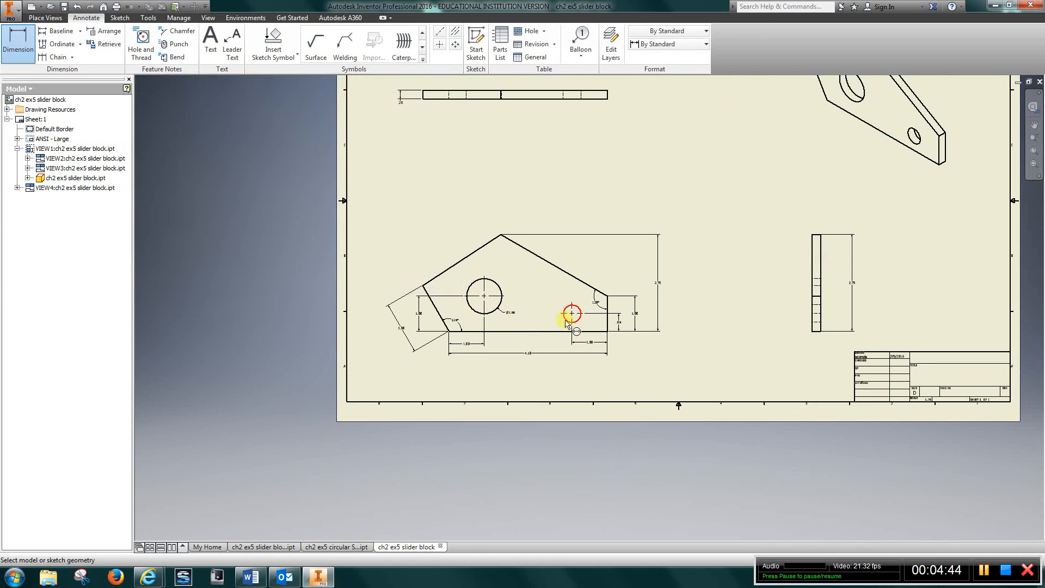
left_click(570, 314)
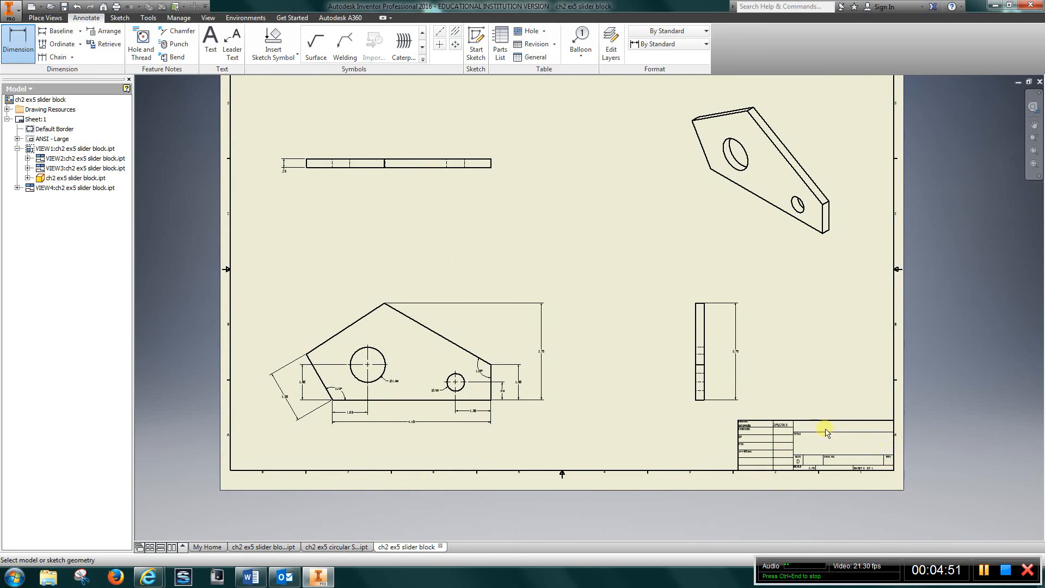
mouse_move(861, 442)
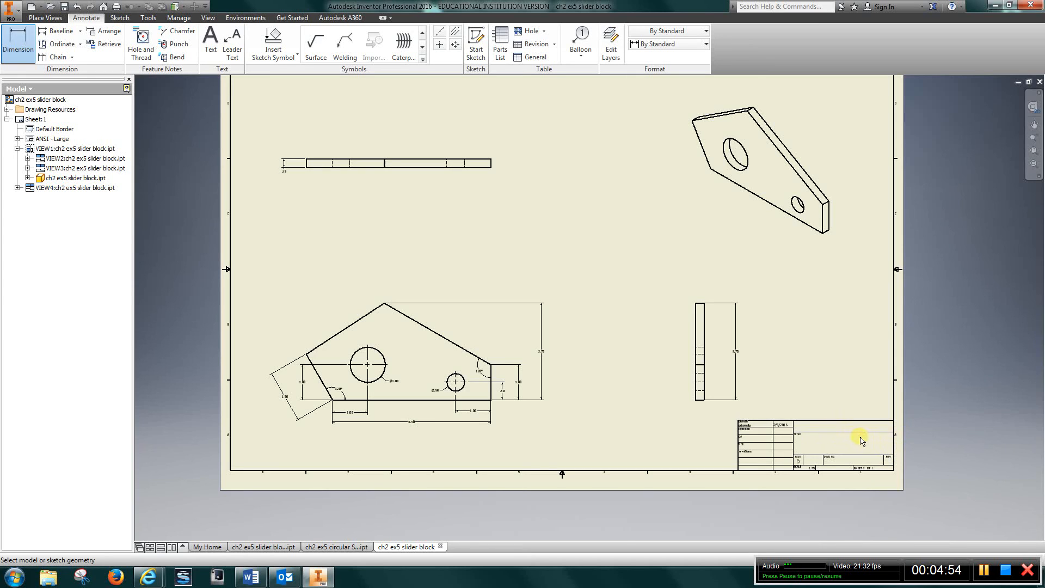
mouse_move(692, 458)
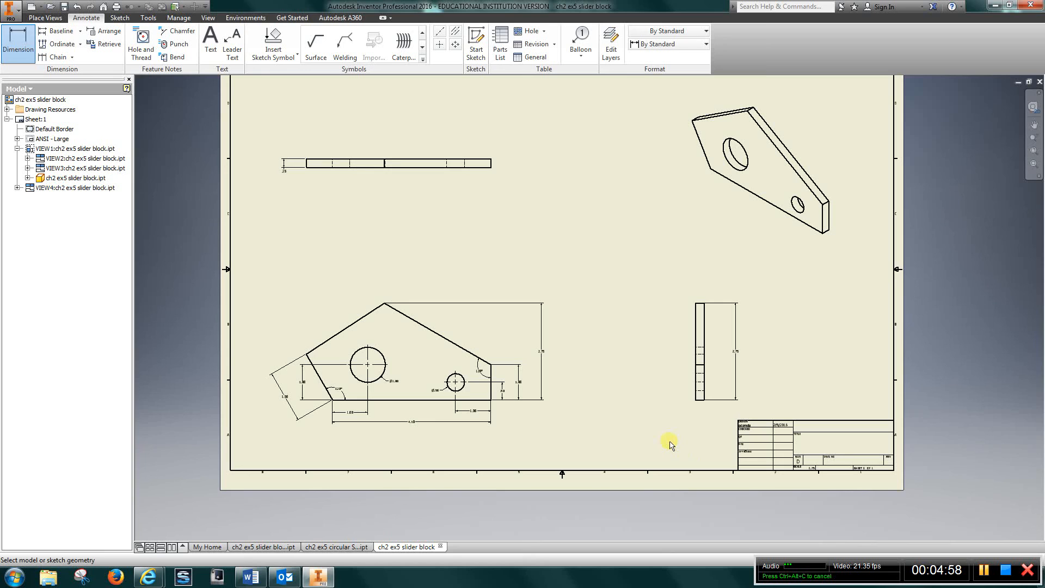
mouse_move(678, 434)
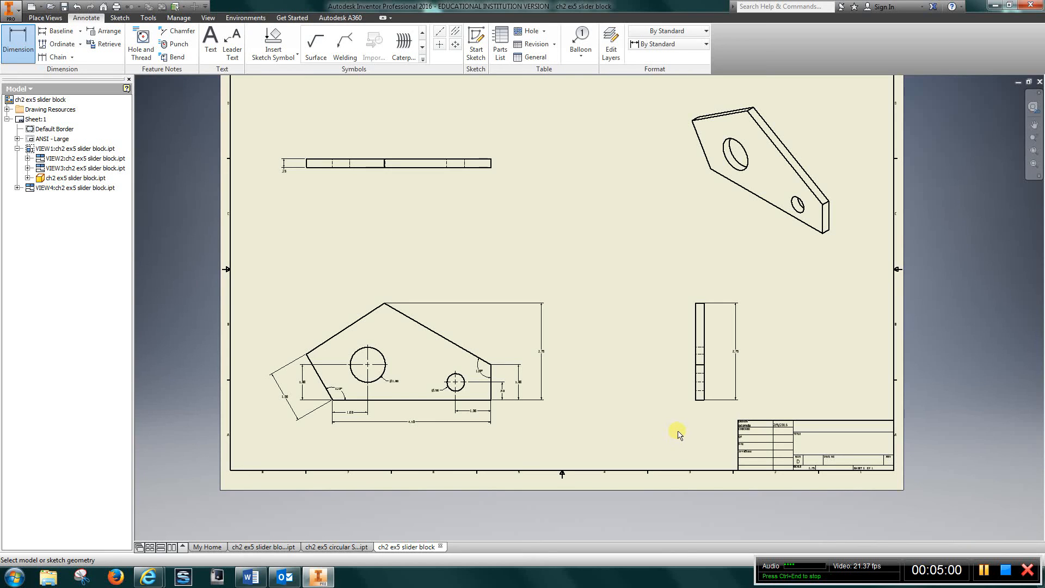